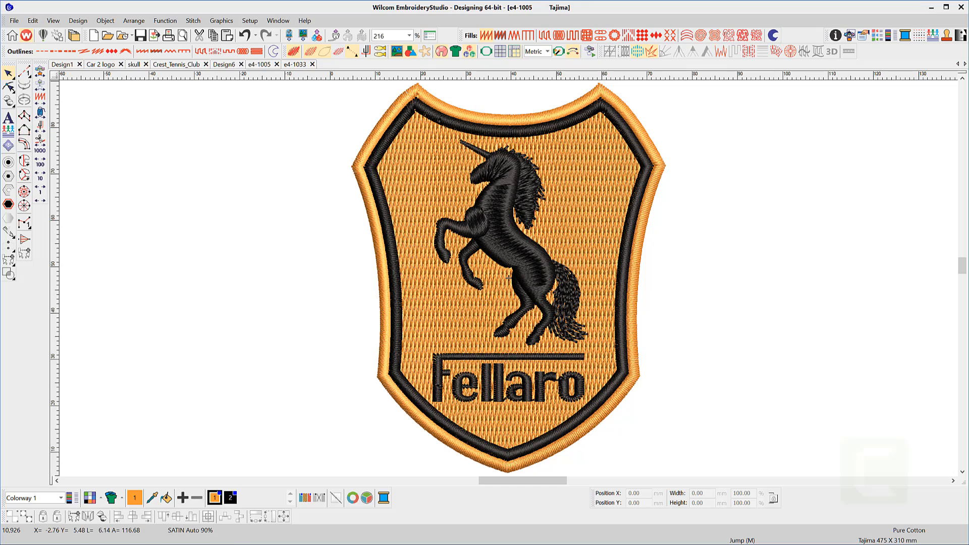
mouse_move(916, 513)
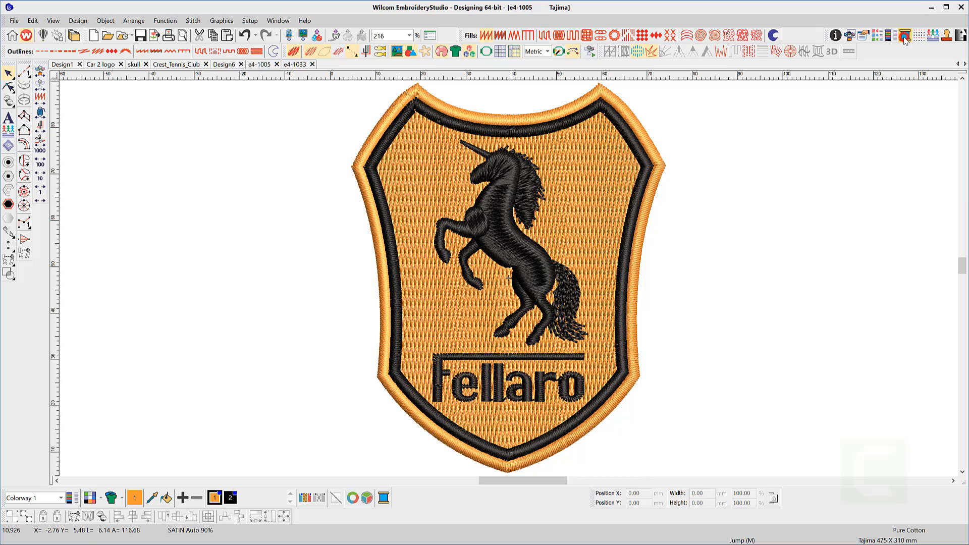
- Open the Select Thread Charts dialog from the top toolbar's Thread Chart icon
left_click(903, 36)
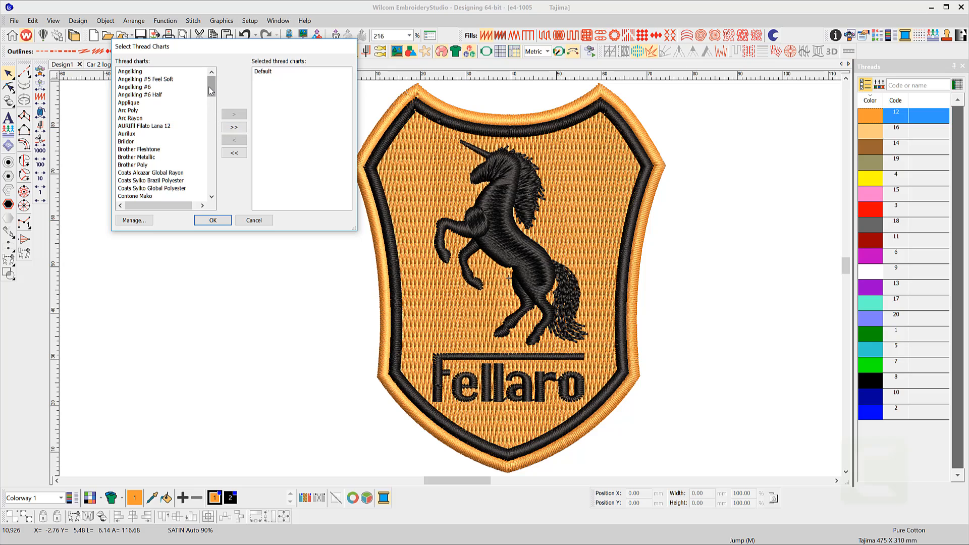
- Add Madeira Classic 40 to the chosen charts and select Default for removal
scroll("down", 3)
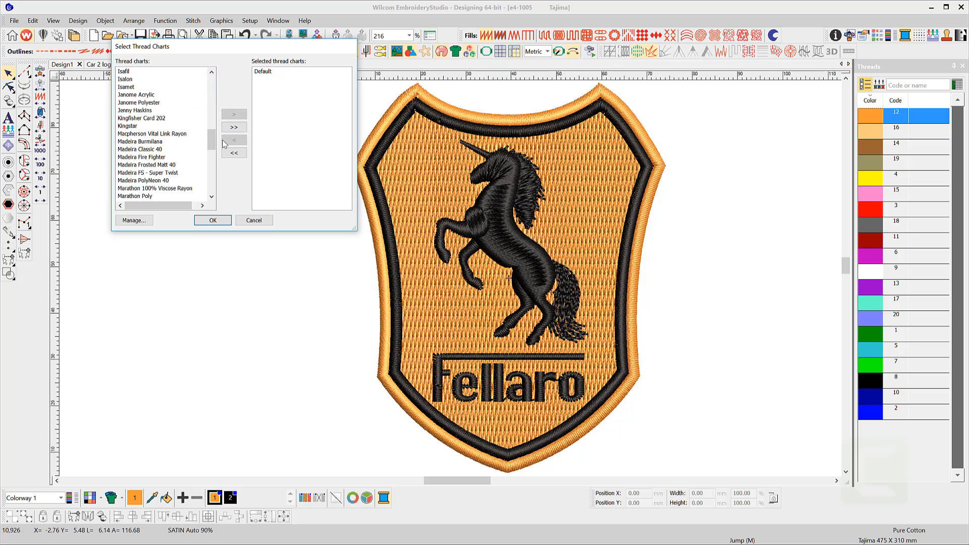
left_click(141, 149)
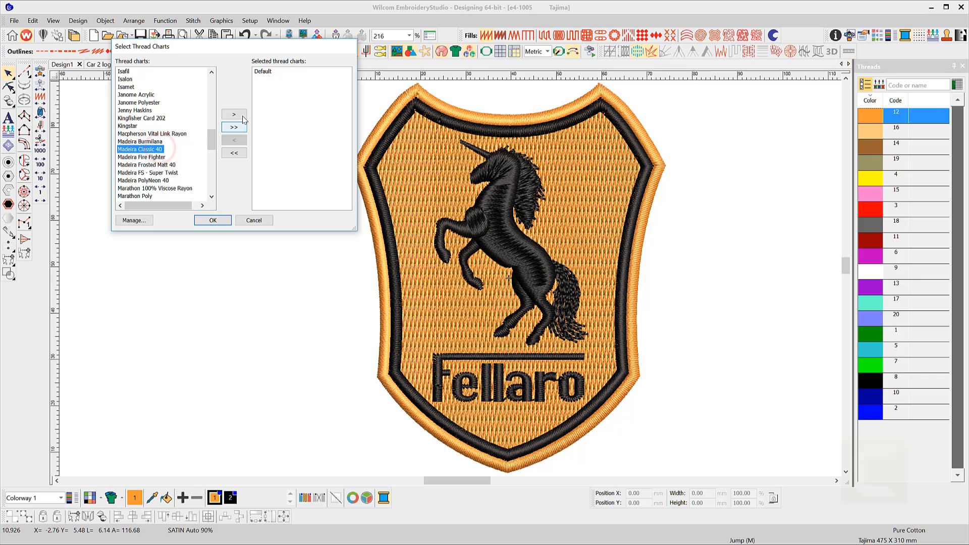
left_click(233, 114)
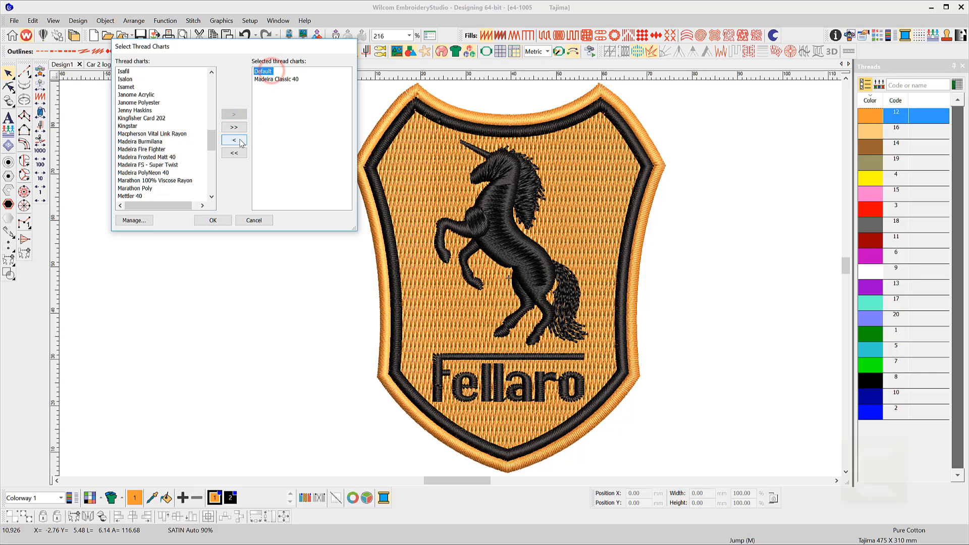
left_click(213, 220)
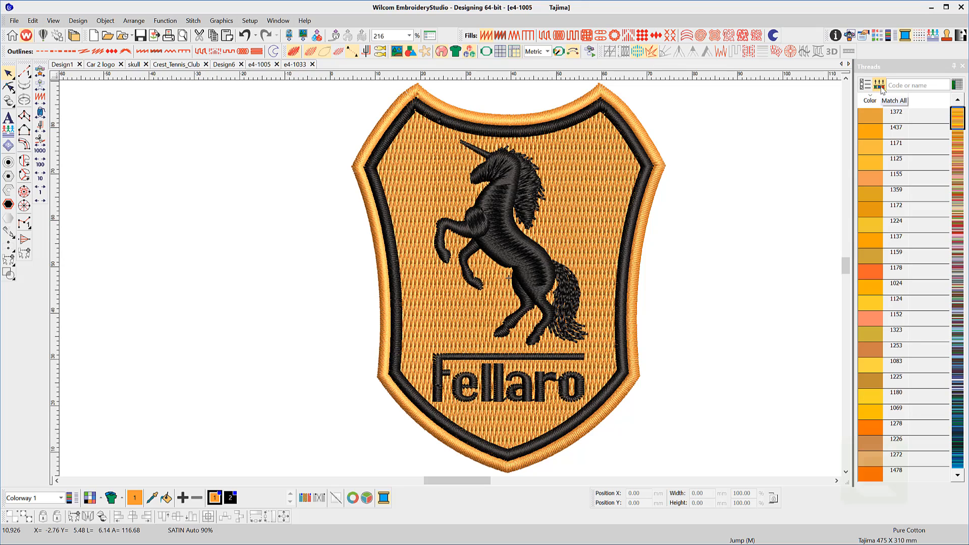
- Run Match All in the Threads docker to map palette colours to Madeira threads
left_click(893, 100)
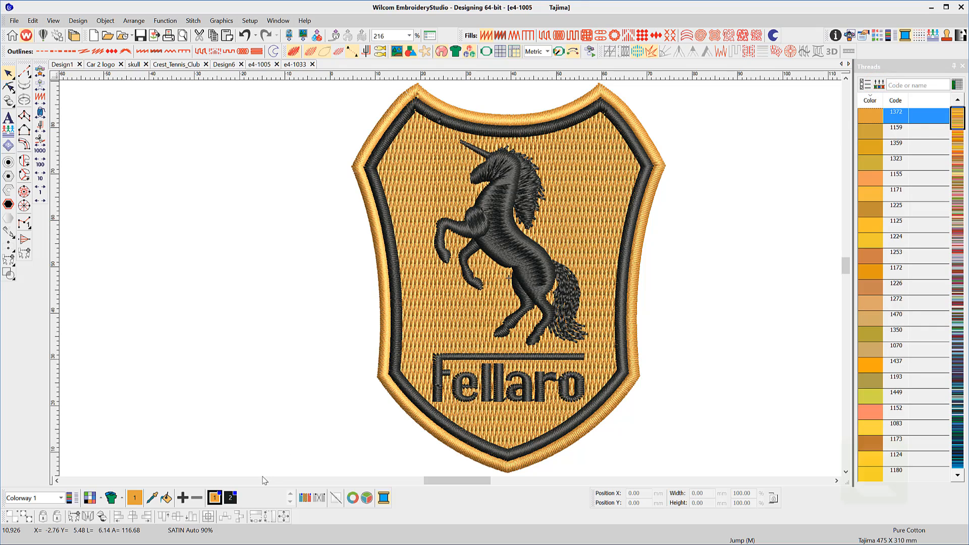
mouse_move(214, 497)
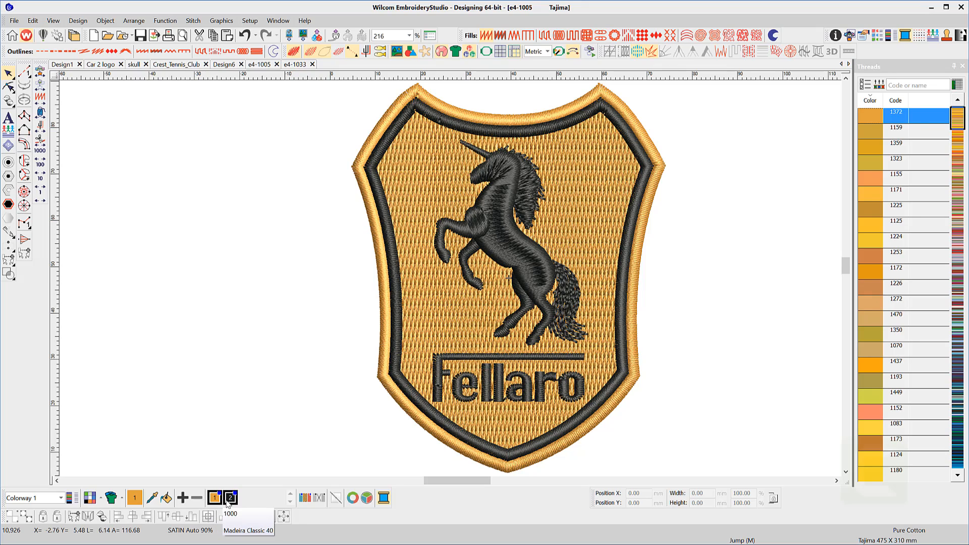
left_click(214, 498)
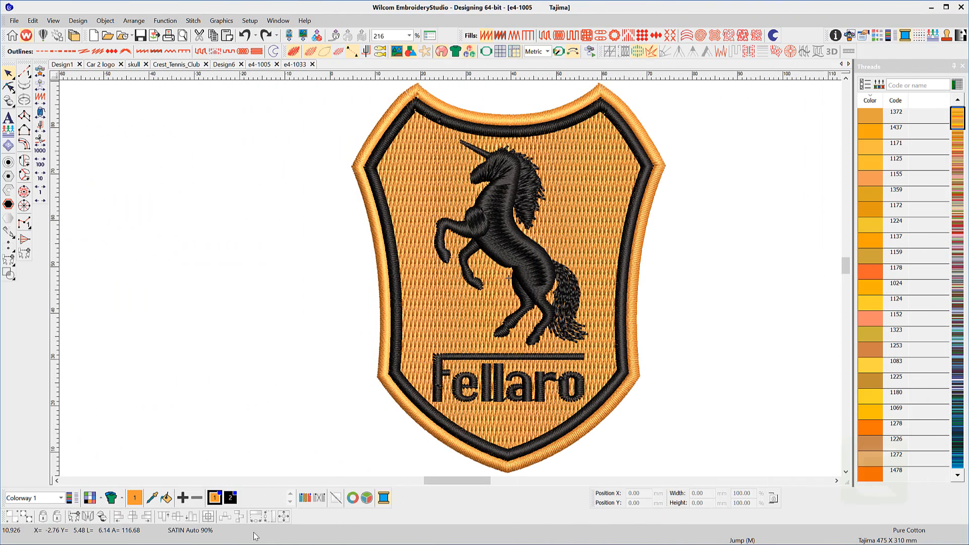
left_click(230, 498)
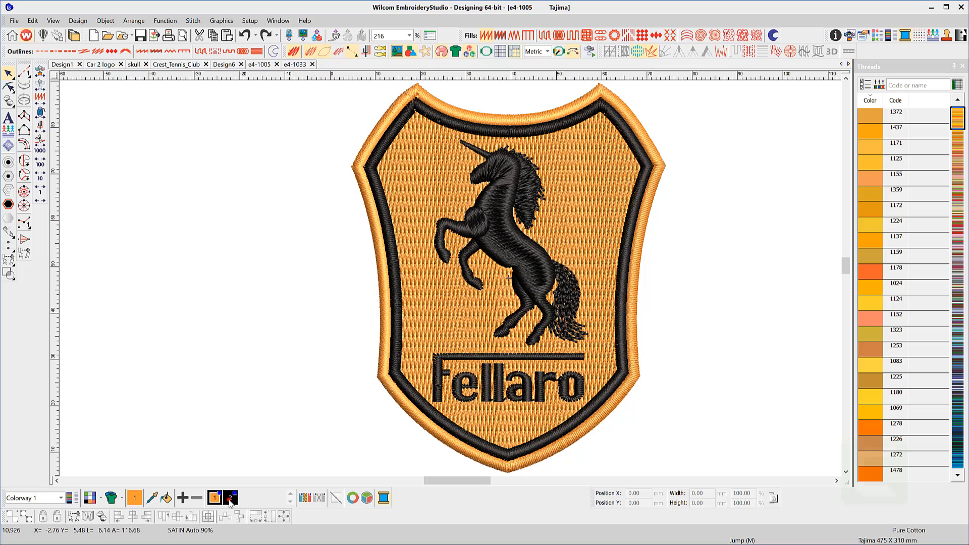
left_click(230, 498)
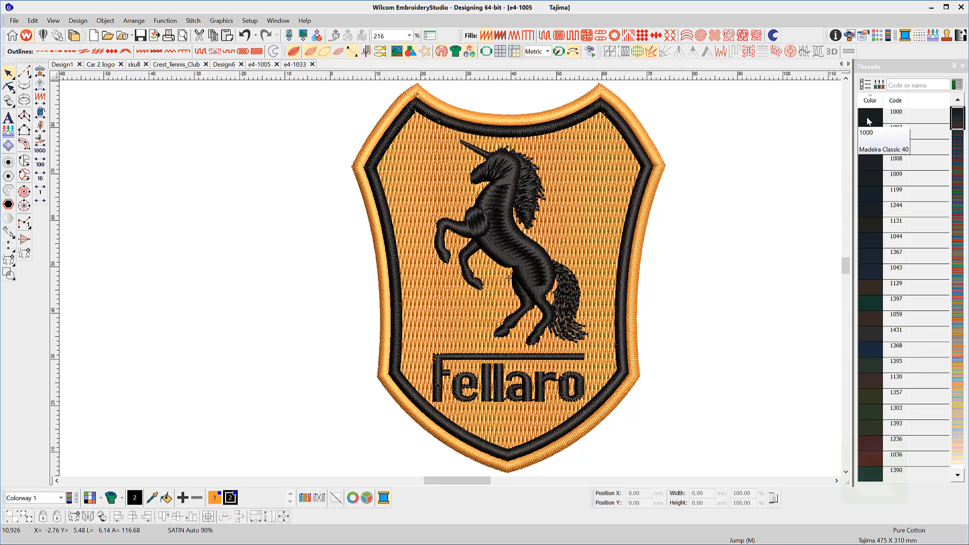
left_click(894, 113)
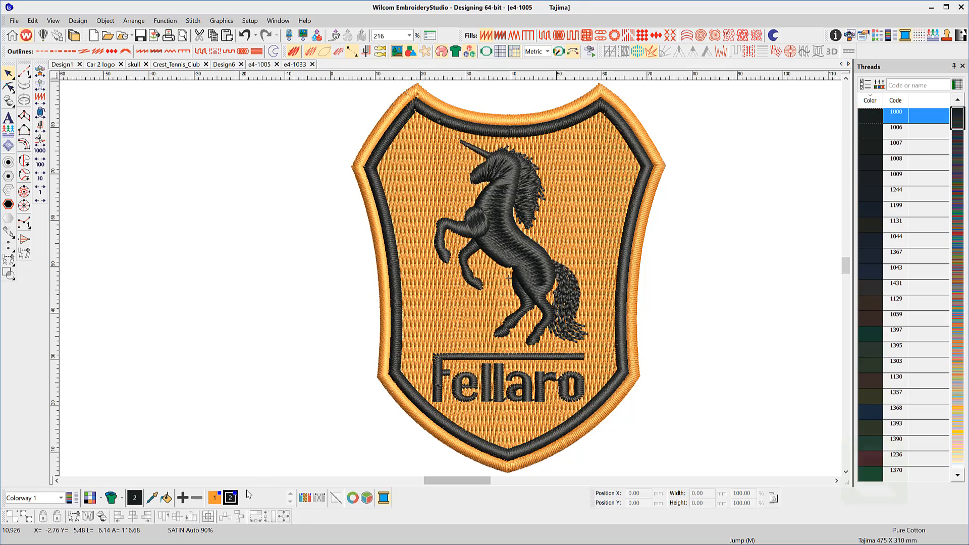
mouse_move(229, 498)
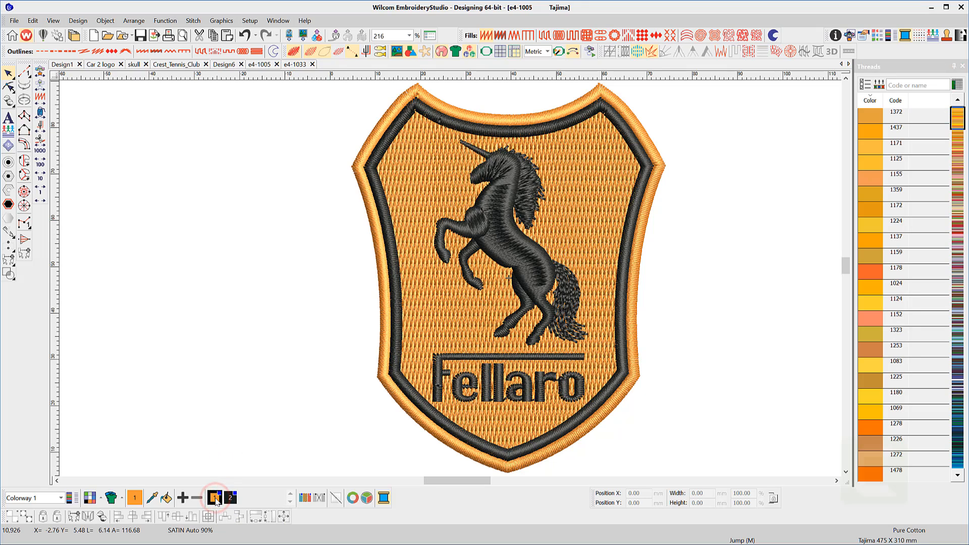
left_click(214, 497)
type("1225")
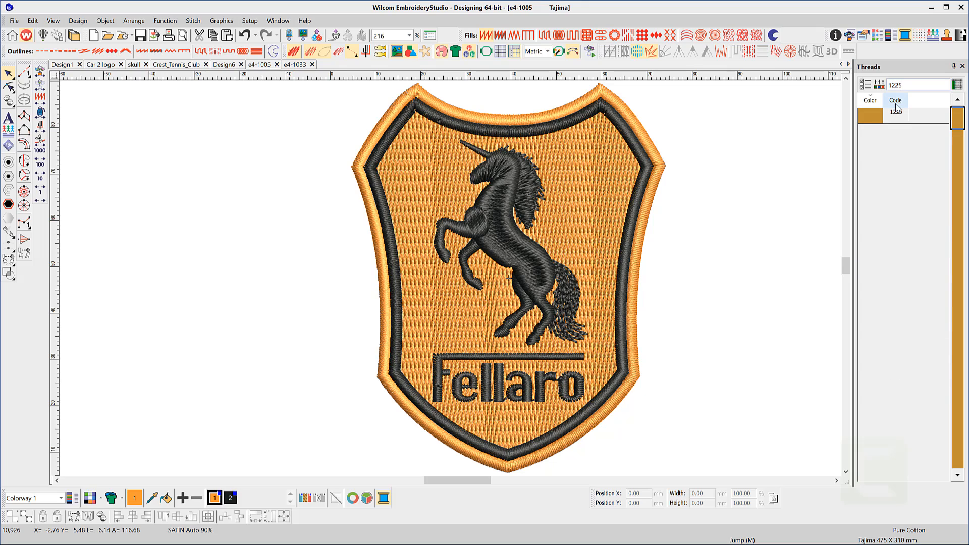
- Assign Madeira thread 1225 to the orange colour from the Threads docker
left_click(896, 115)
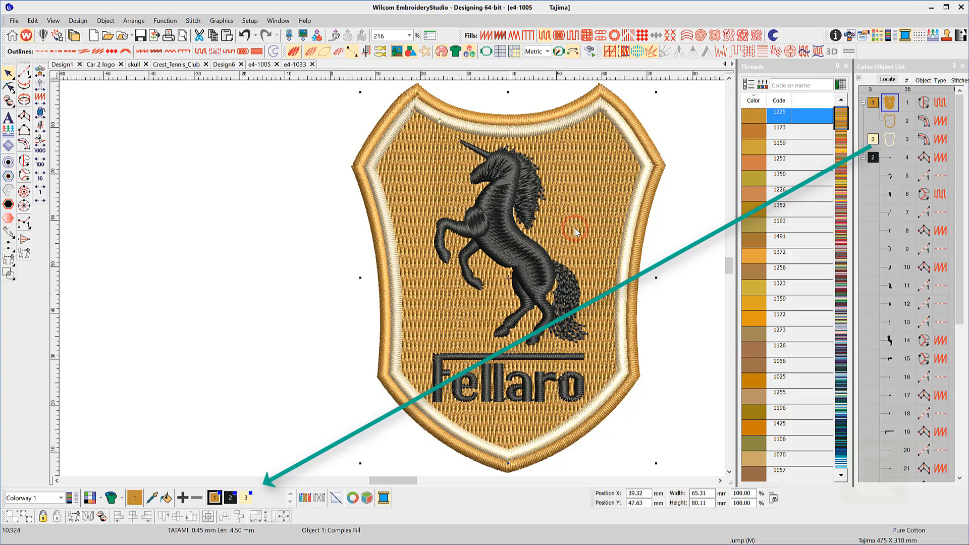
mouse_move(851, 389)
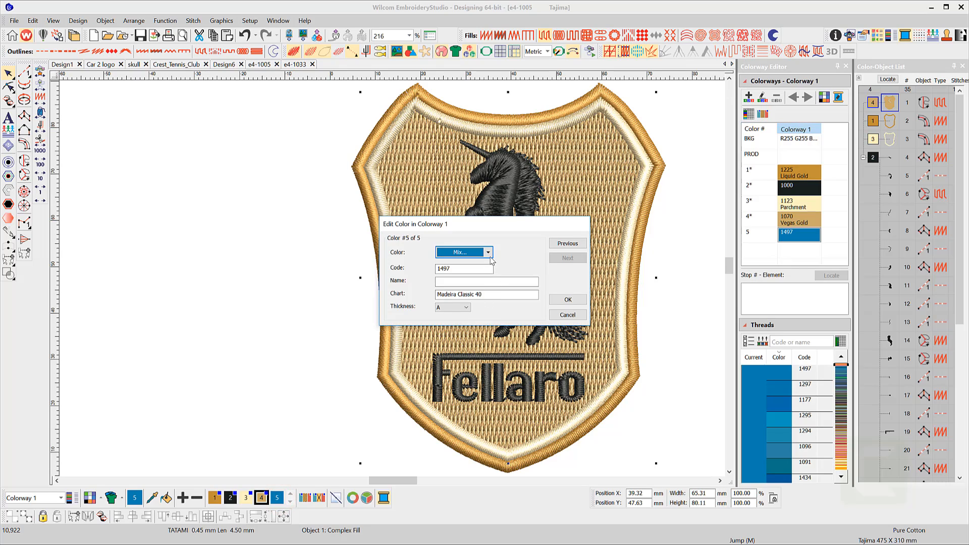
- Mix a custom lighter blue for colour 5 by raising luminance, and confirm
left_click(488, 252)
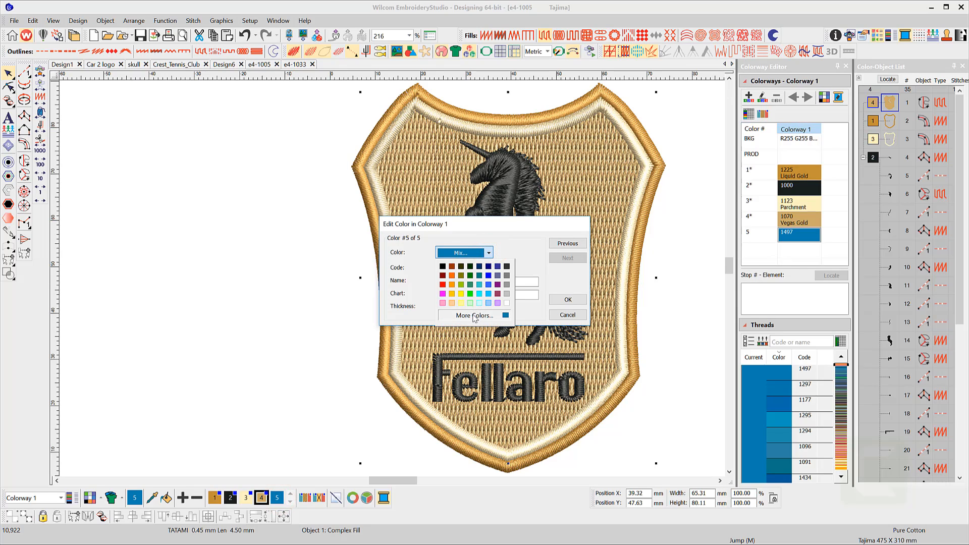
left_click(473, 315)
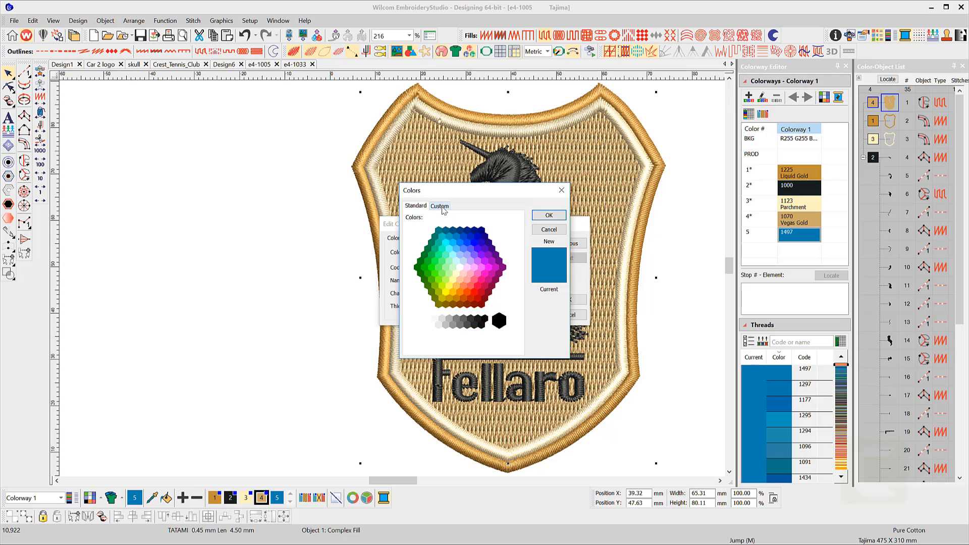
left_click(439, 206)
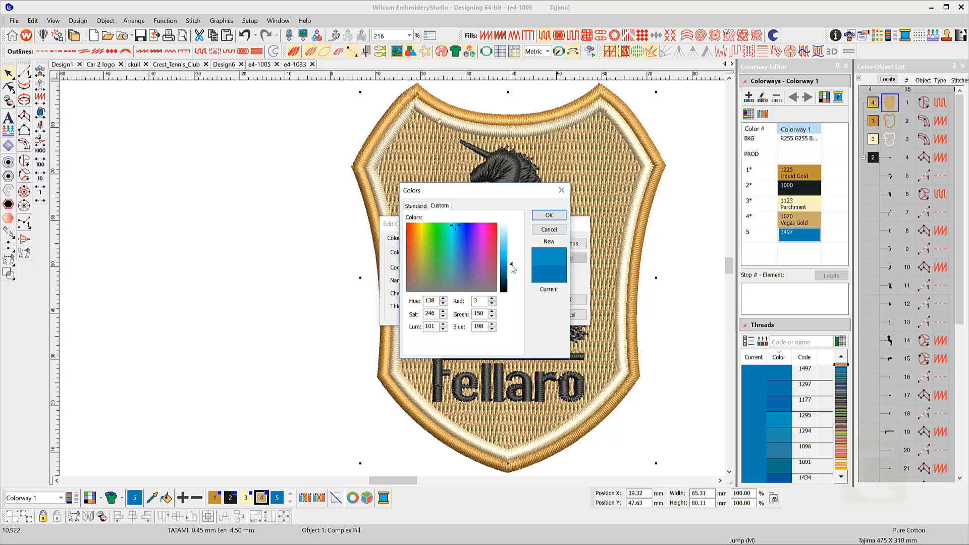
left_click_drag(503, 269, 503, 259)
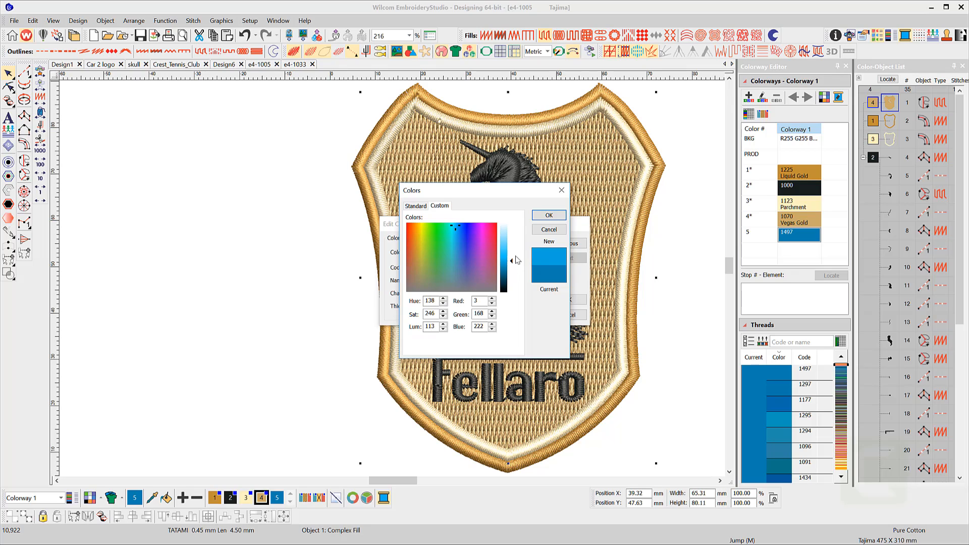
left_click(547, 229)
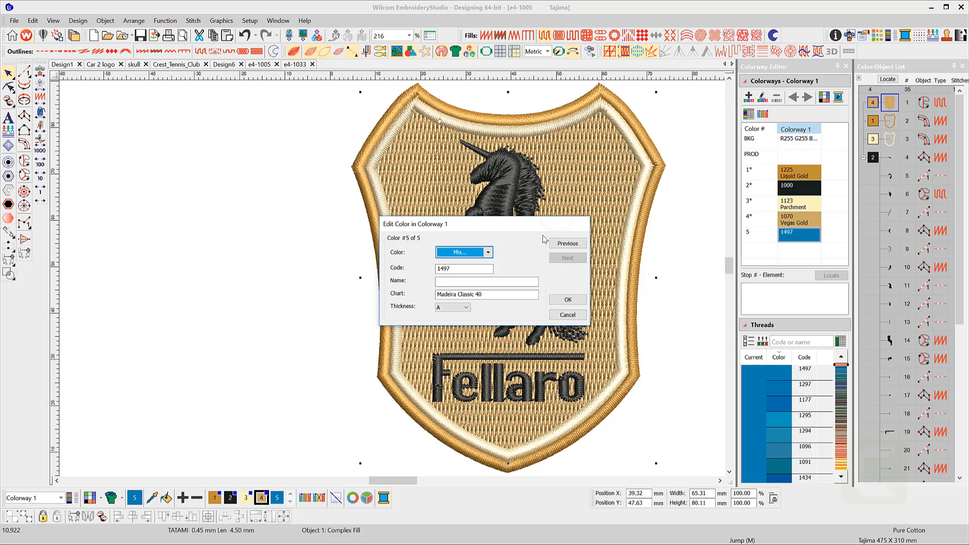
left_click(565, 299)
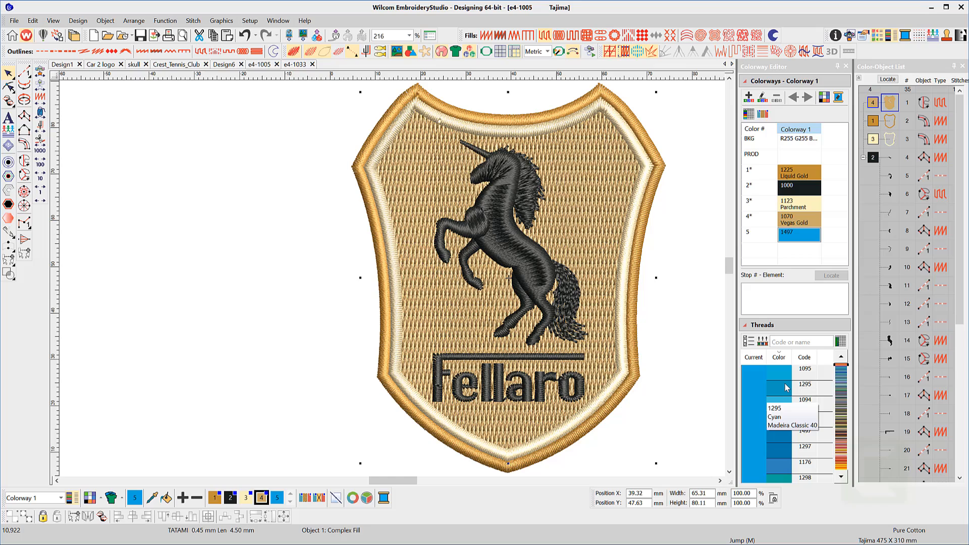
mouse_move(760, 422)
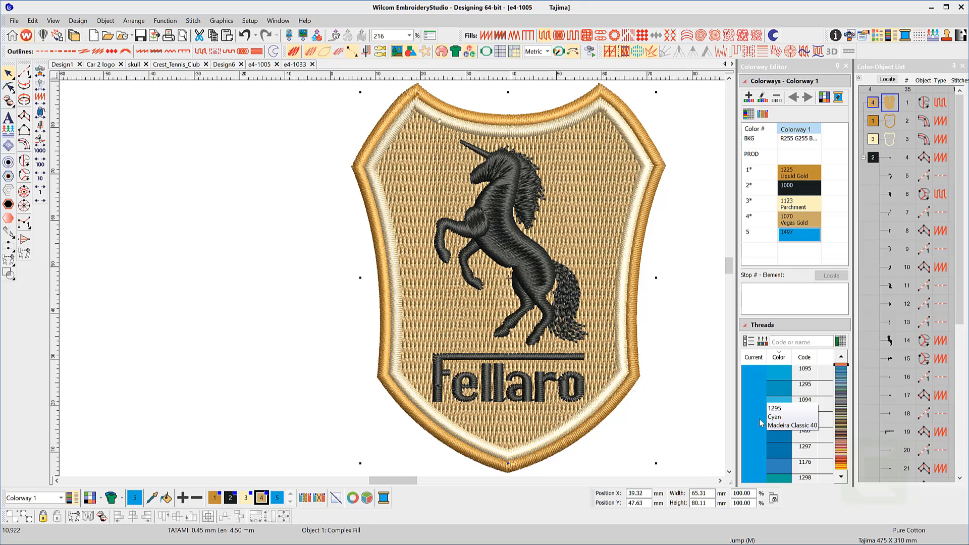